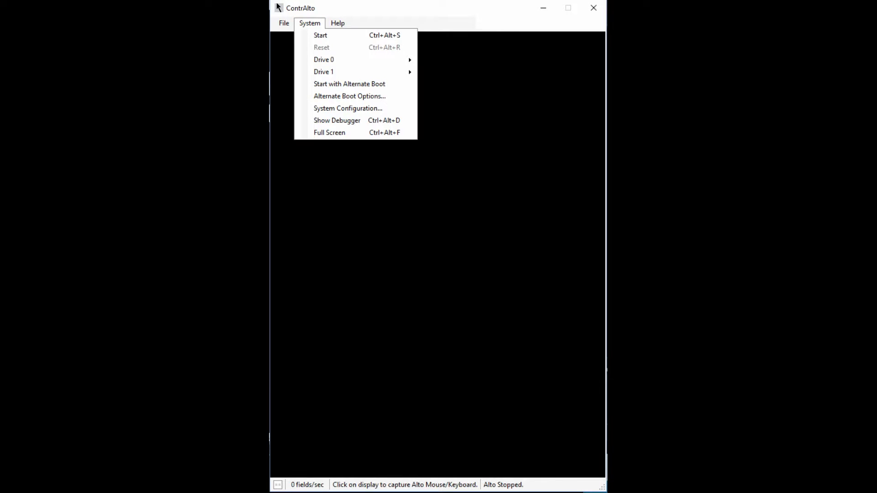
mouse_move(323, 60)
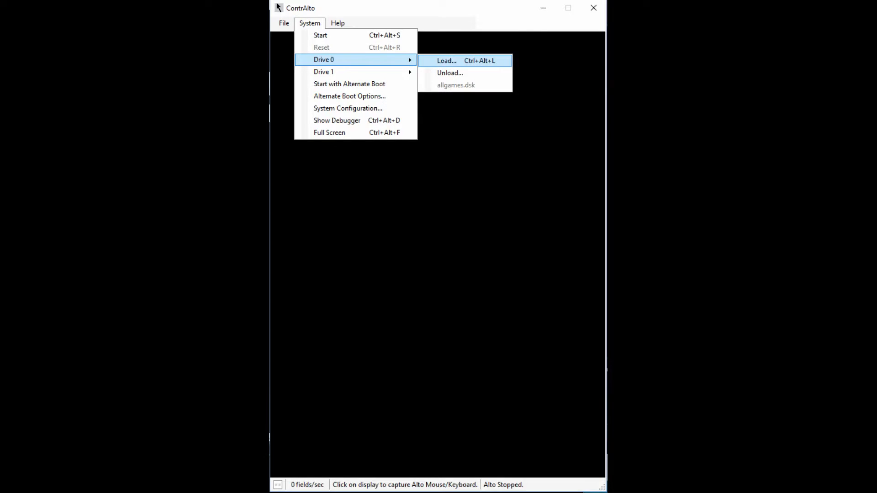
Step: Load allgames.dsk into drive 0 via the System menu
left_click(446, 61)
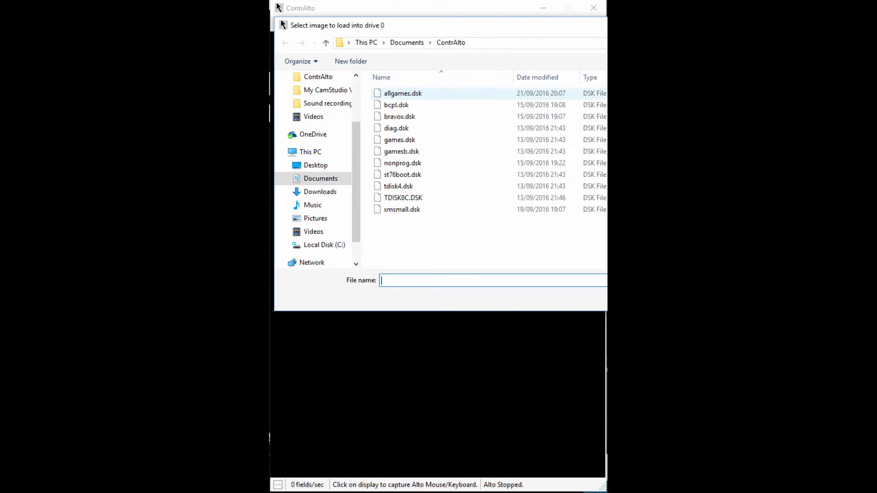
left_click(403, 93)
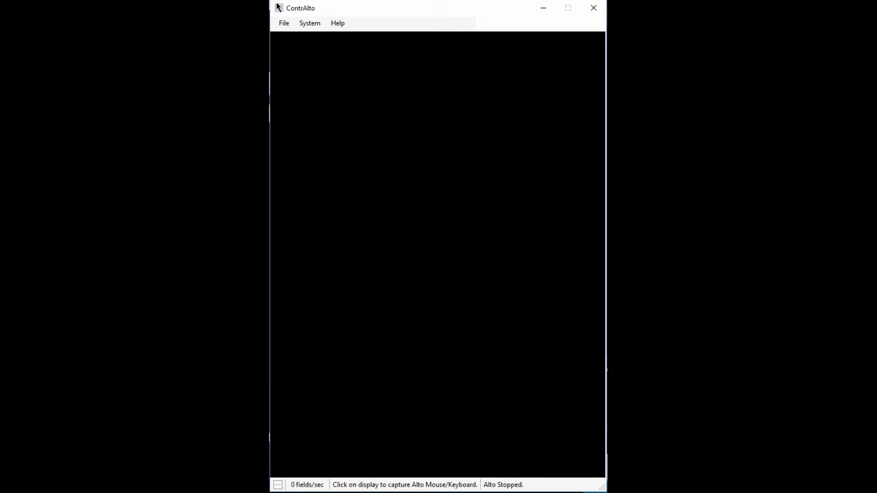
left_click(309, 23)
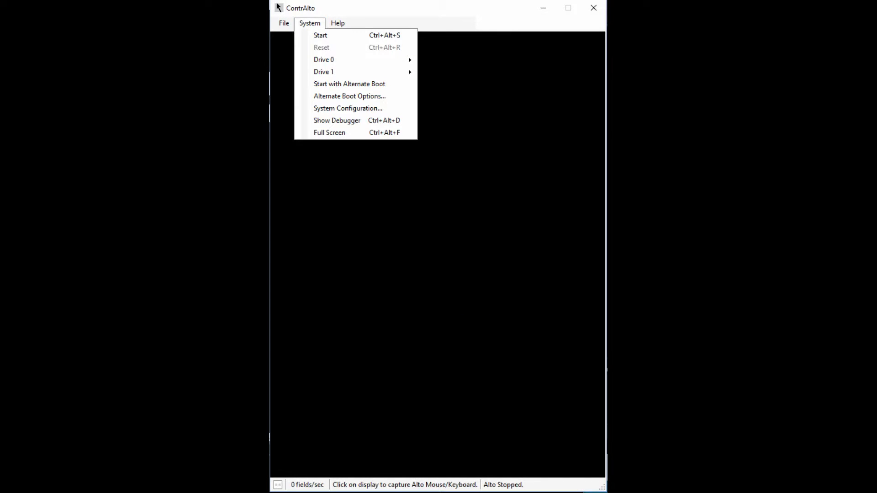
Step: Start the emulated Alto and capture its mouse and keyboard on the display
left_click(321, 35)
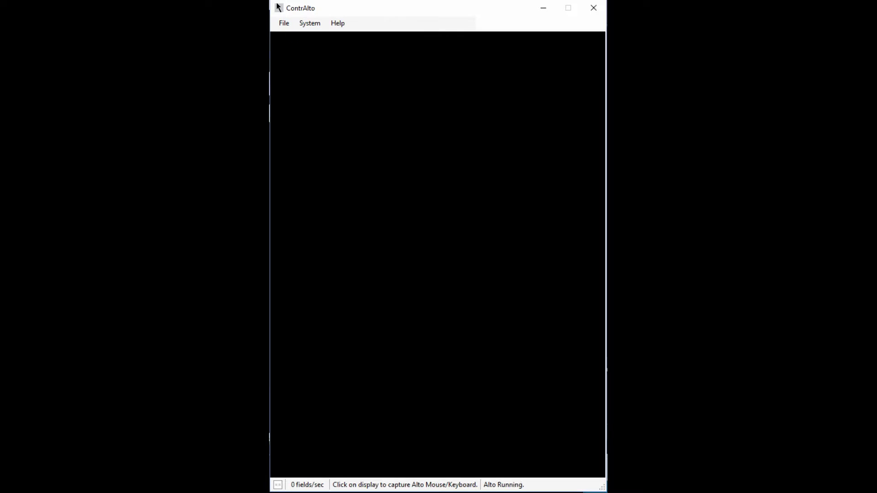
left_click(436, 251)
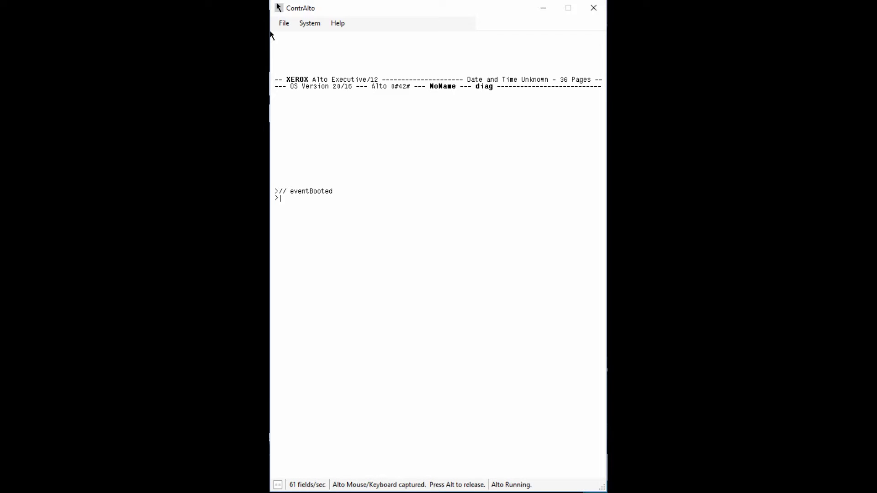
mouse_move(411, 191)
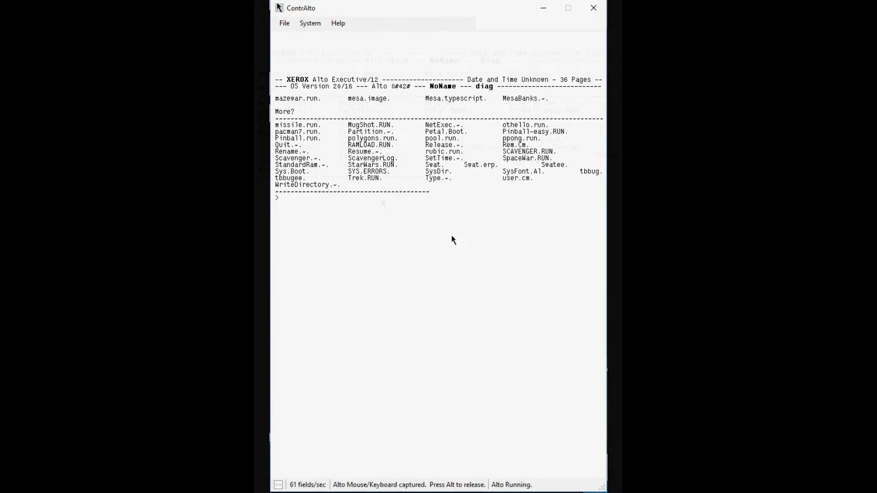
Step: Switch to launching the Invaders game from the Executive
key("alt")
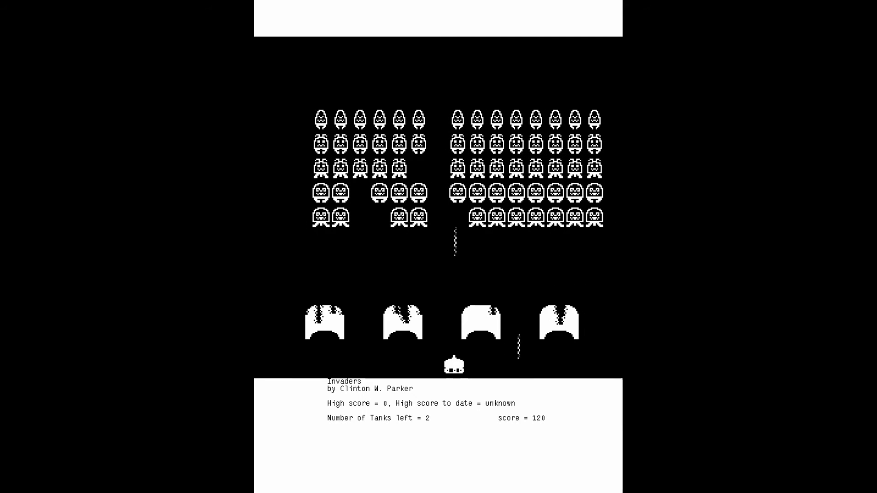
Step: Fire at the invaders with Space, raising the score to 160
key("Space")
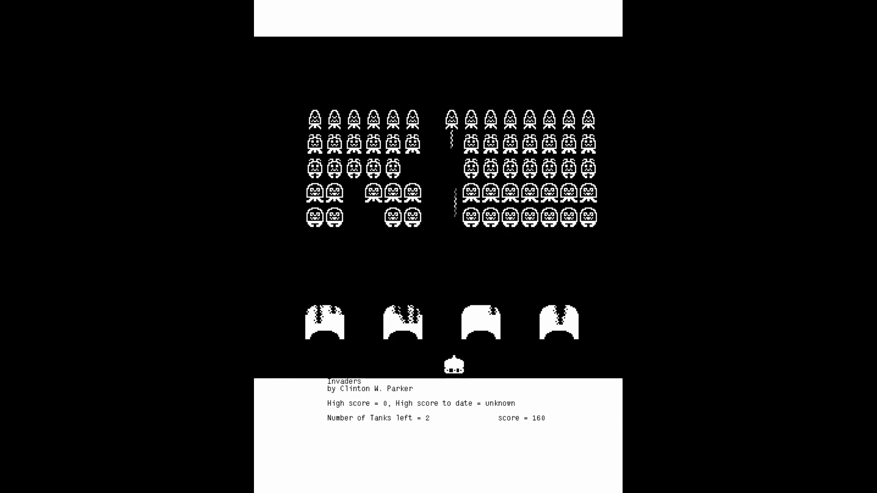